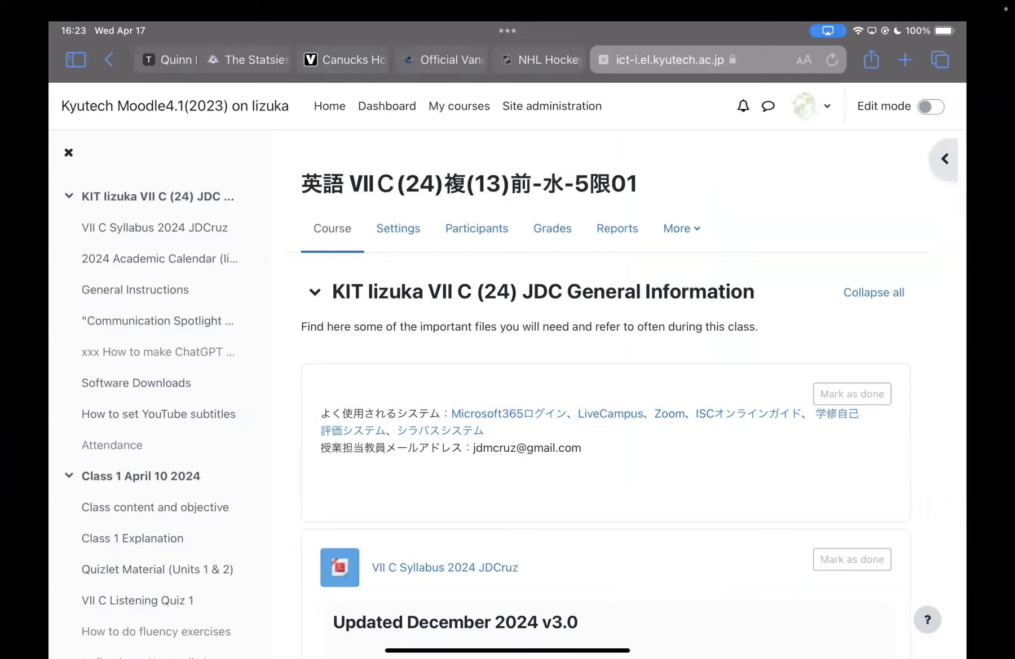
# - Open Reflection 1 (Say Hello!) and view its grading summary: 39 of 47 submitted
pyautogui.scroll(-3)
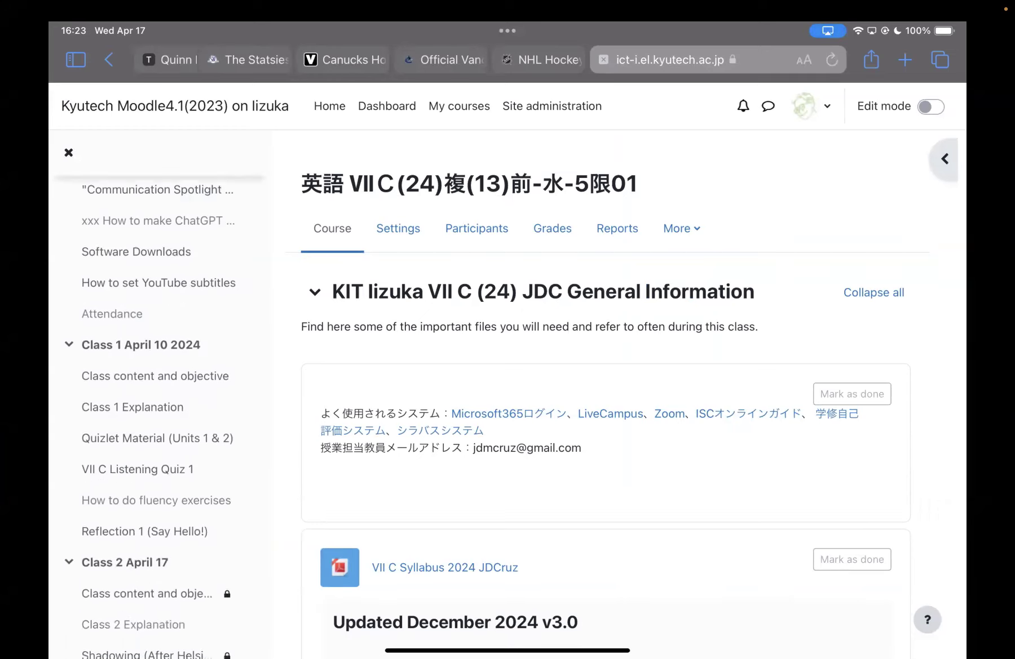
pyautogui.scroll(-3)
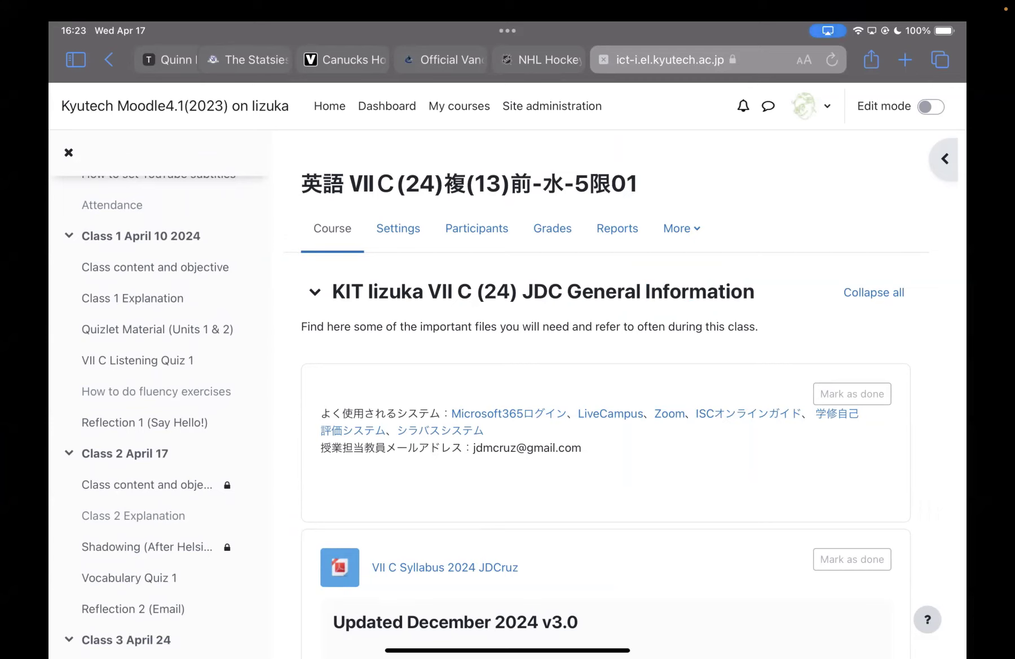
pyautogui.click(145, 423)
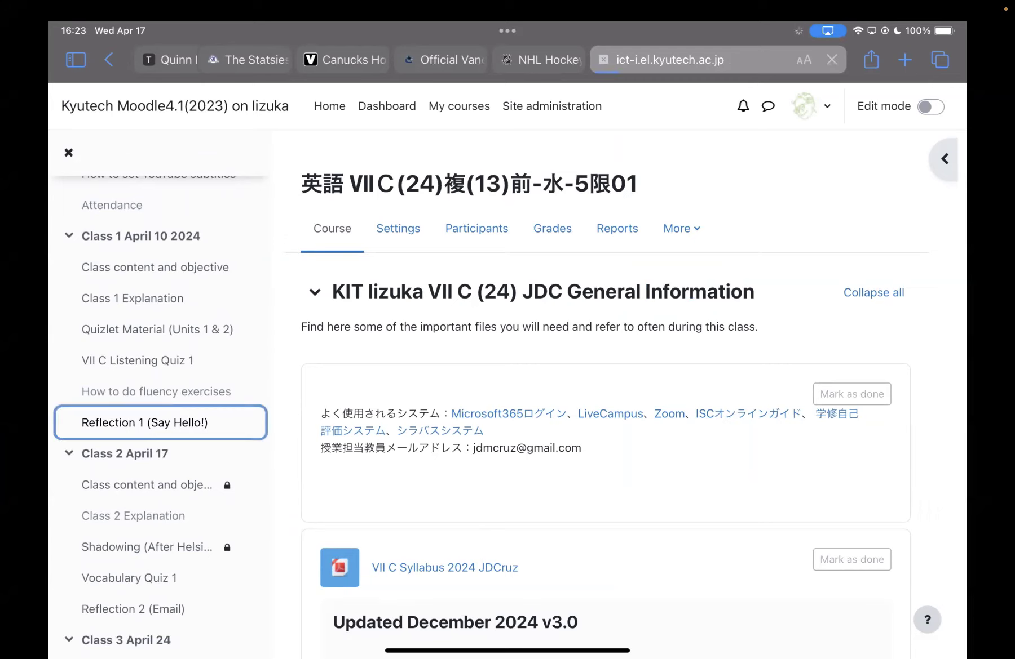
pyautogui.click(144, 423)
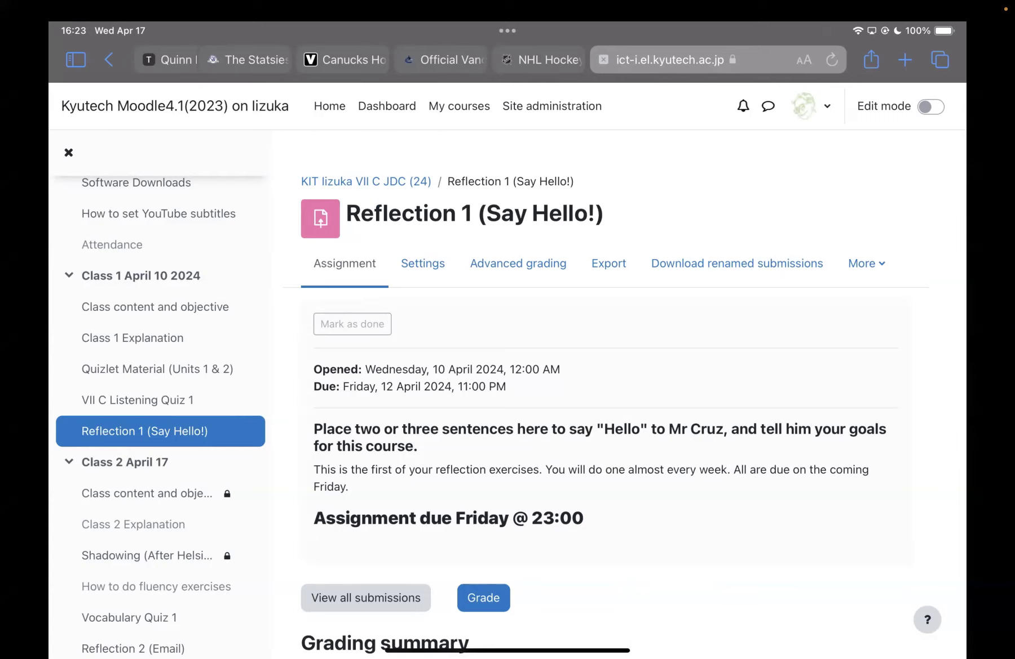
pyautogui.scroll(-3)
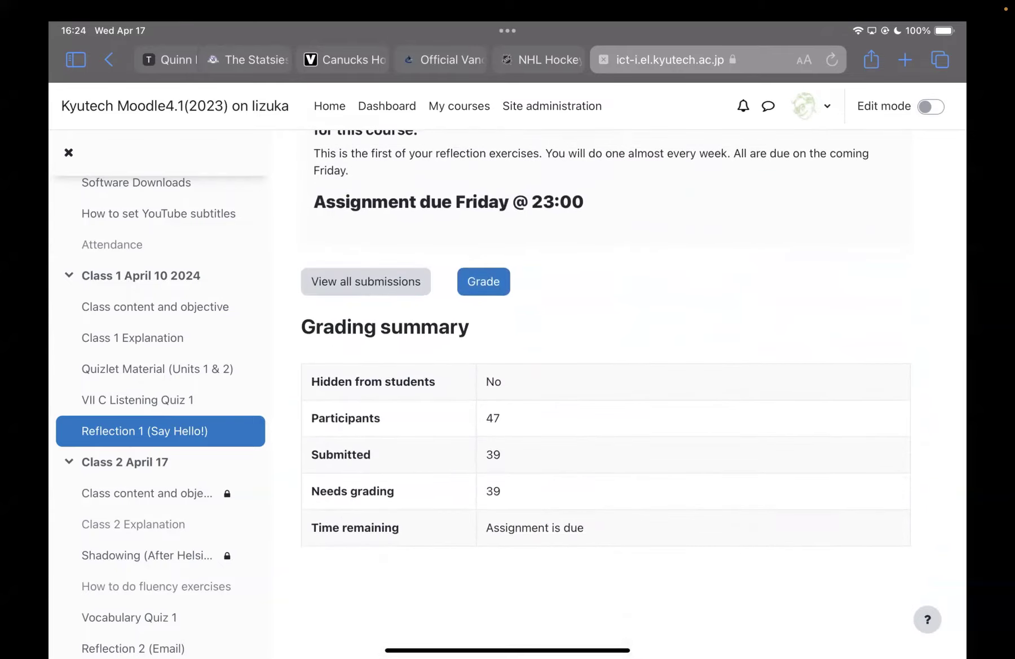
pyautogui.scroll(-3)
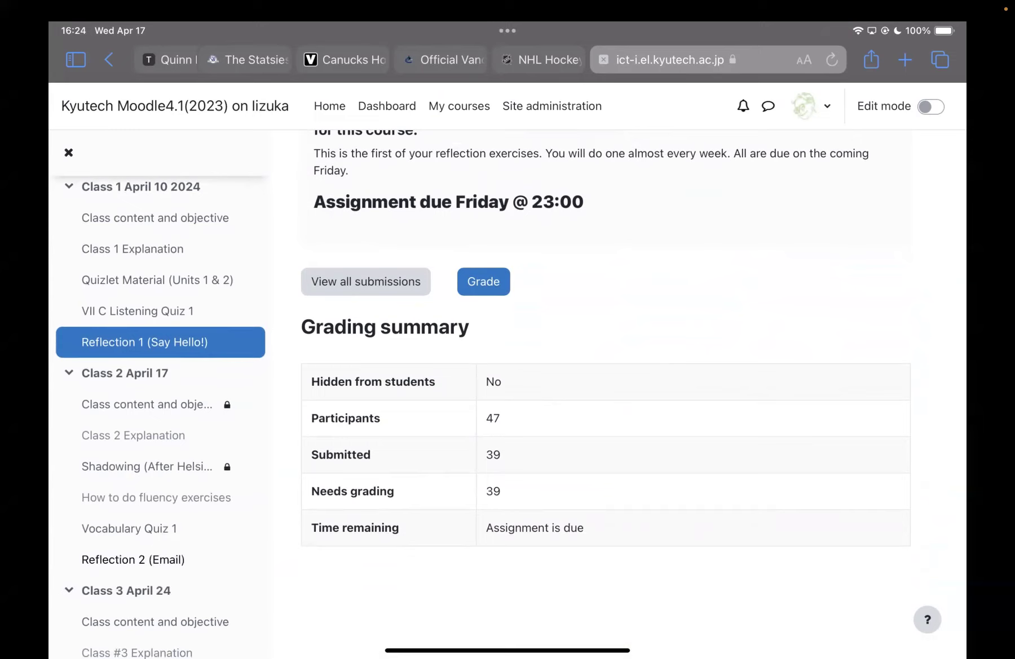
# - Open the Reflection 2 (Email) assignment and scroll through its details
pyautogui.click(132, 560)
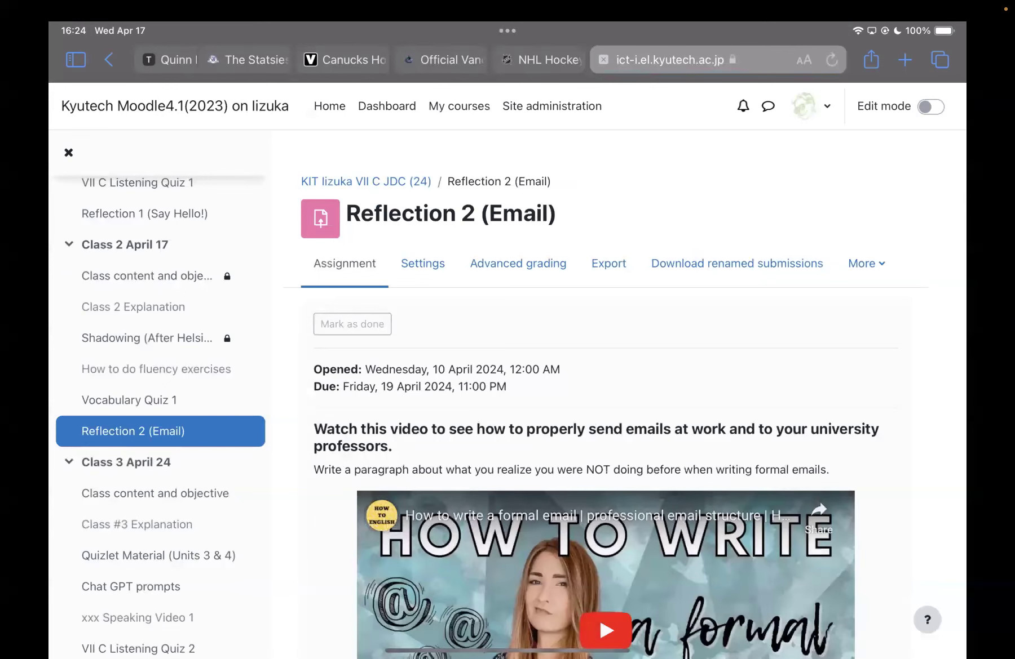
pyautogui.scroll(-3)
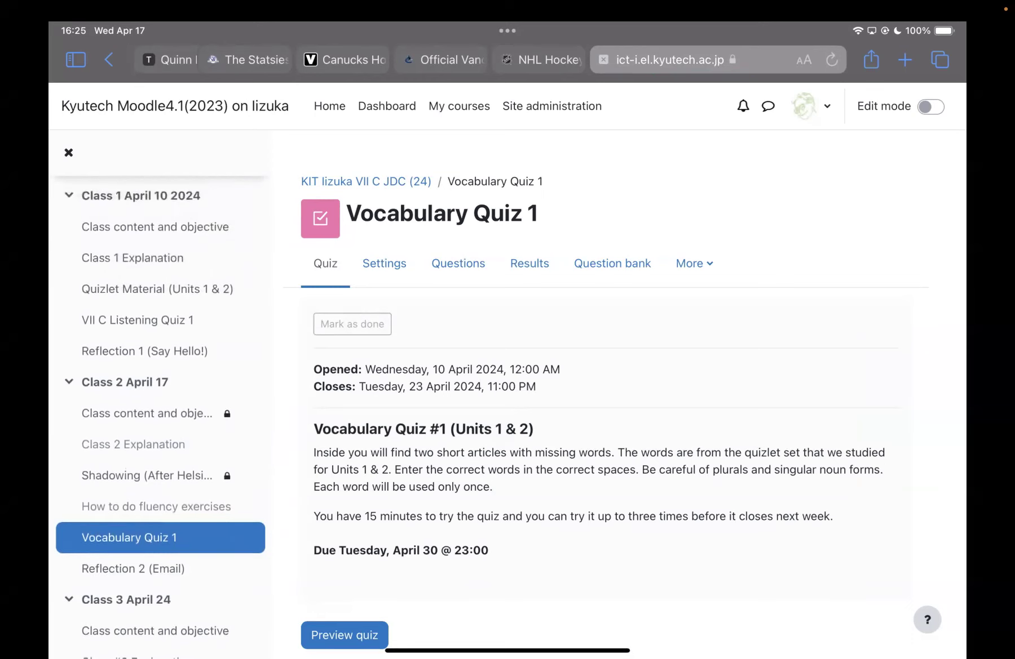
# - Glance at Quizlet Material (Units 1 & 2), then open VII C Listening Quiz 1
pyautogui.click(156, 289)
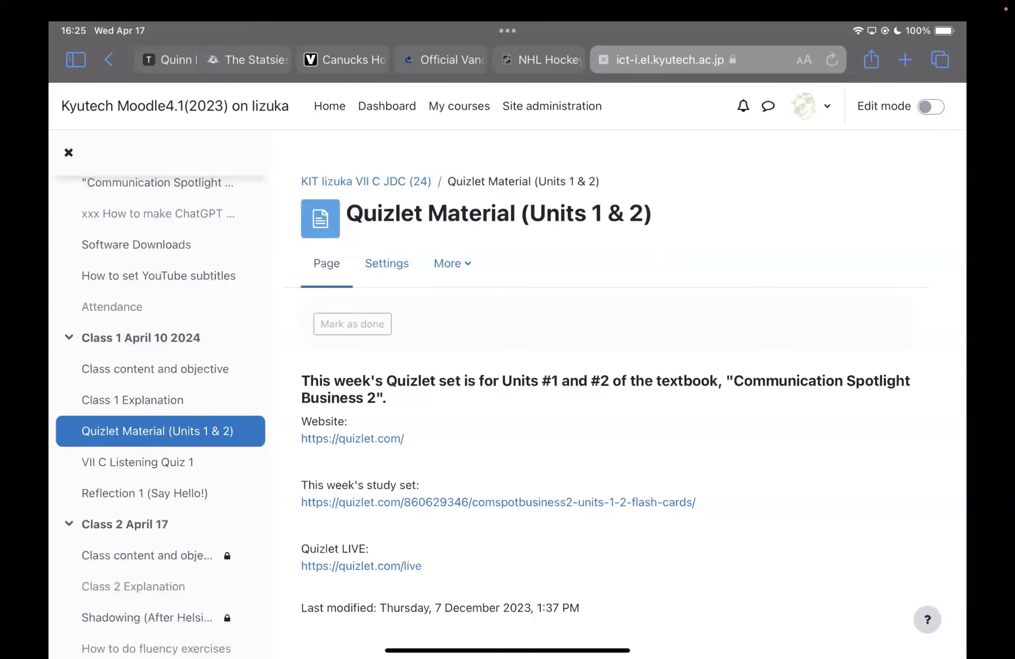
pyautogui.scroll(-3)
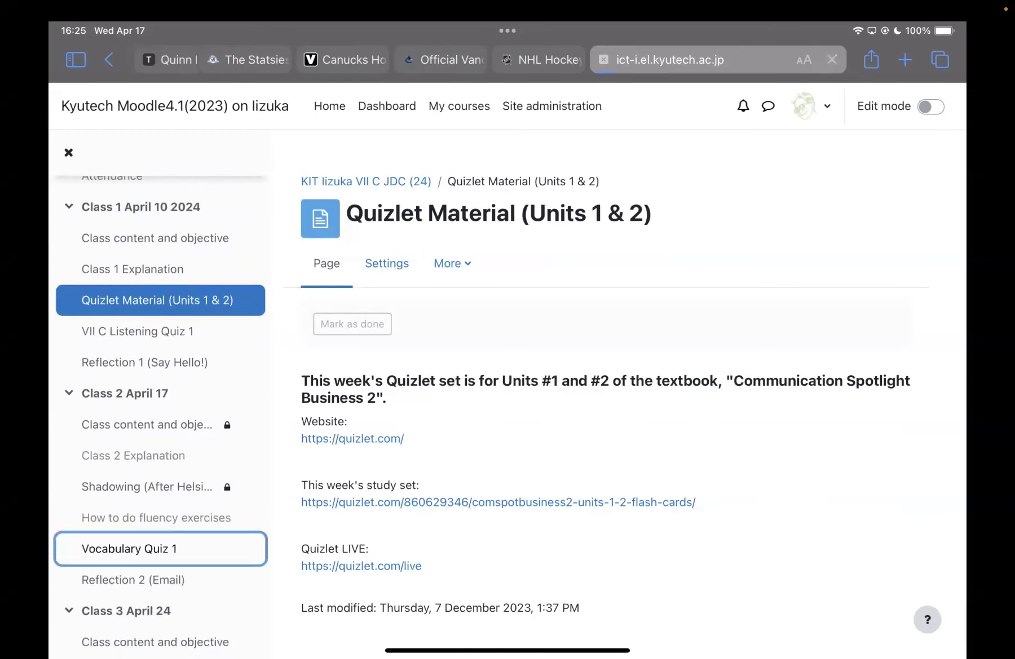
pyautogui.click(129, 549)
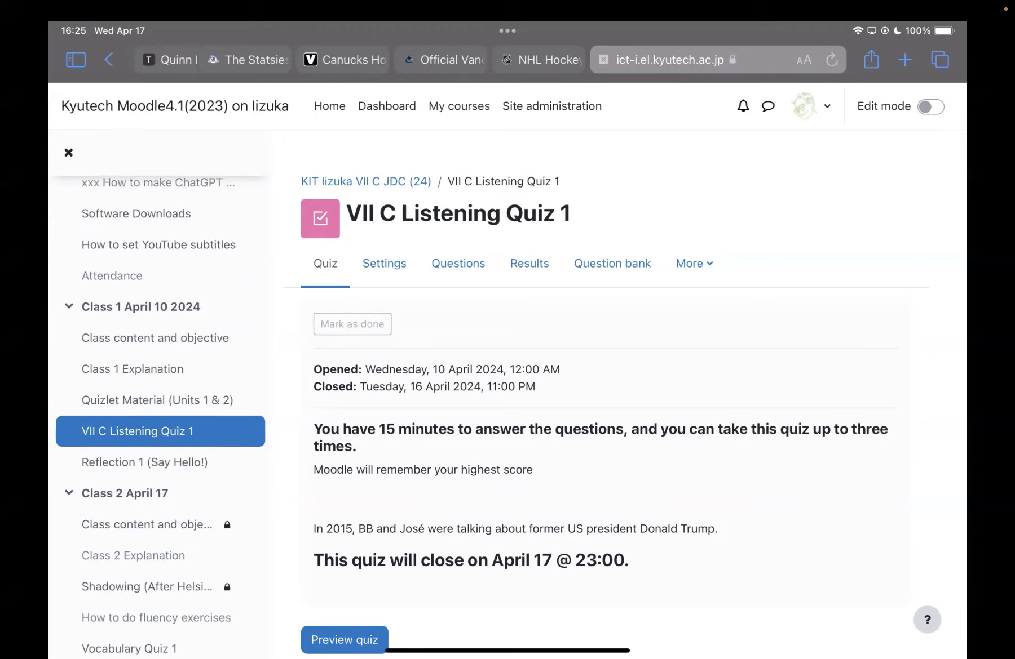
pyautogui.scroll(-3)
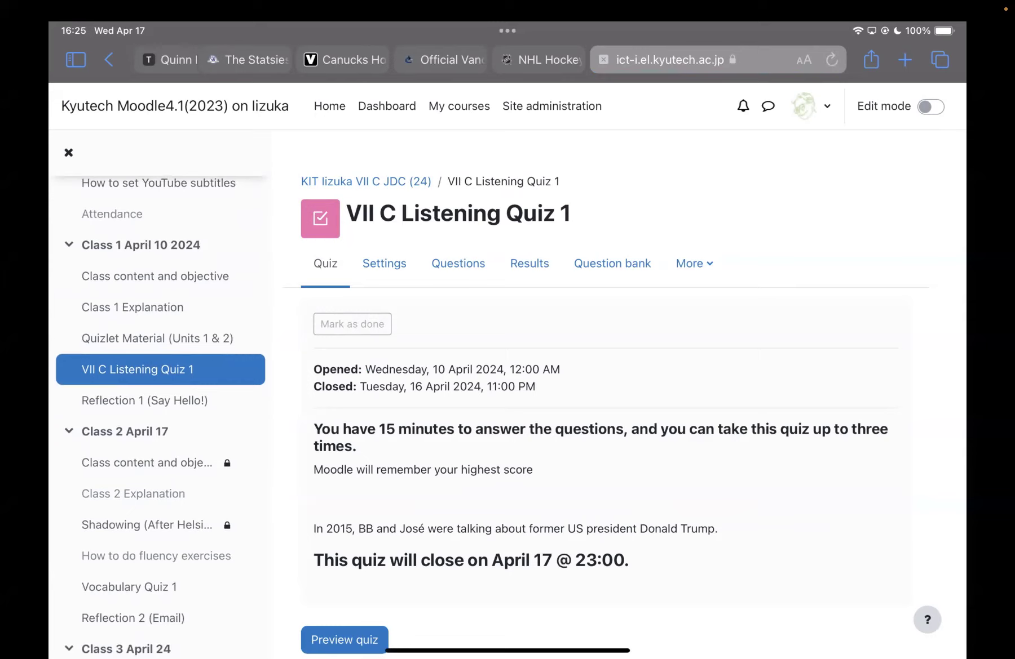
pyautogui.scroll(-3)
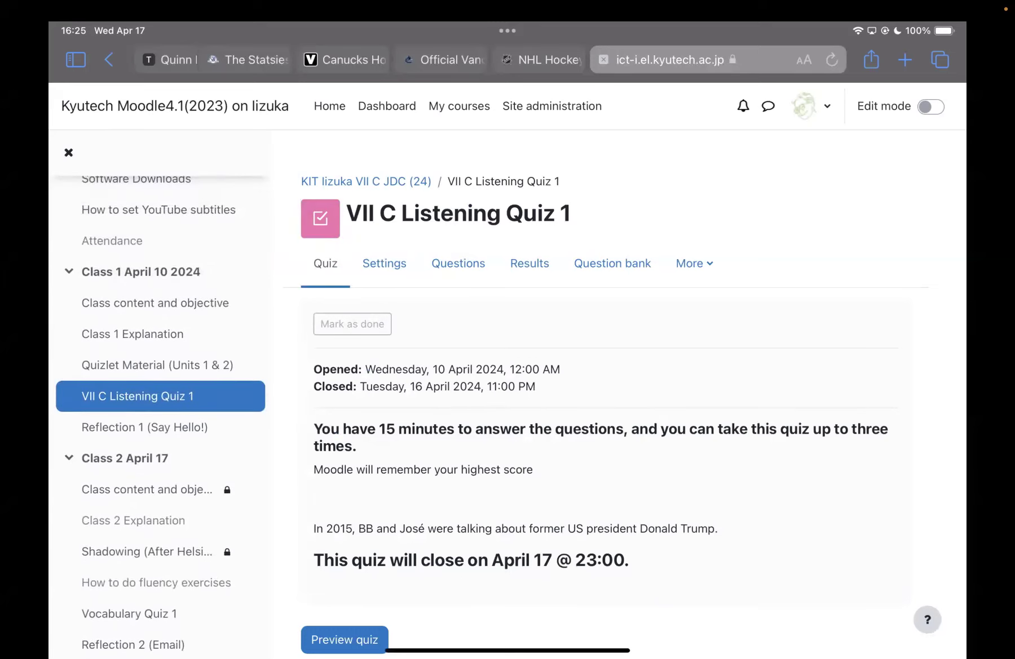
pyautogui.click(148, 490)
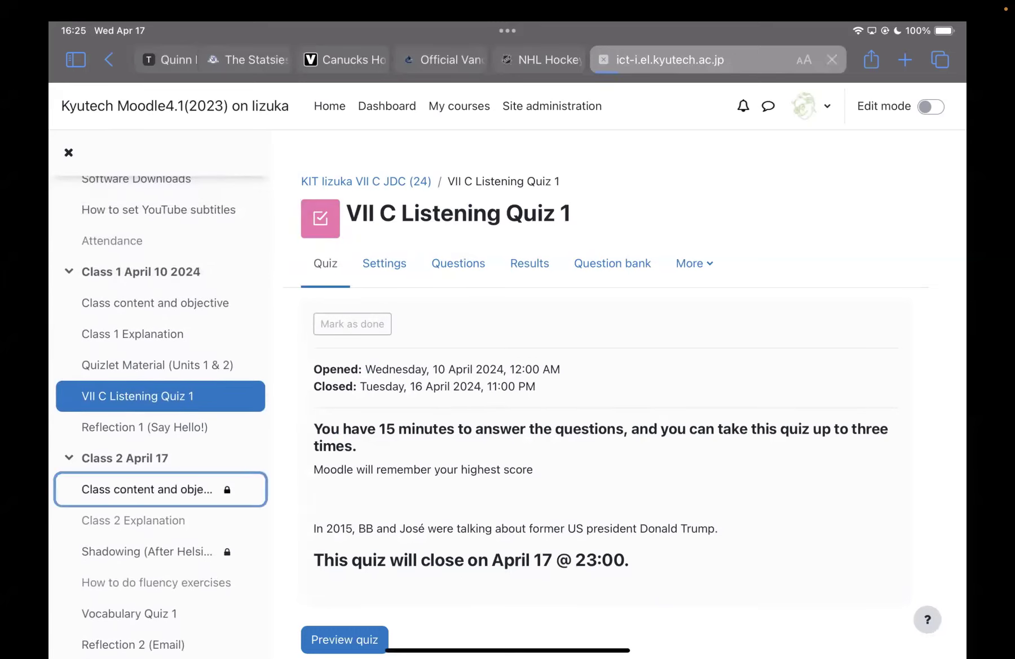
# - Open the Class content and objective page with its Shadow Talking demo video
pyautogui.click(154, 490)
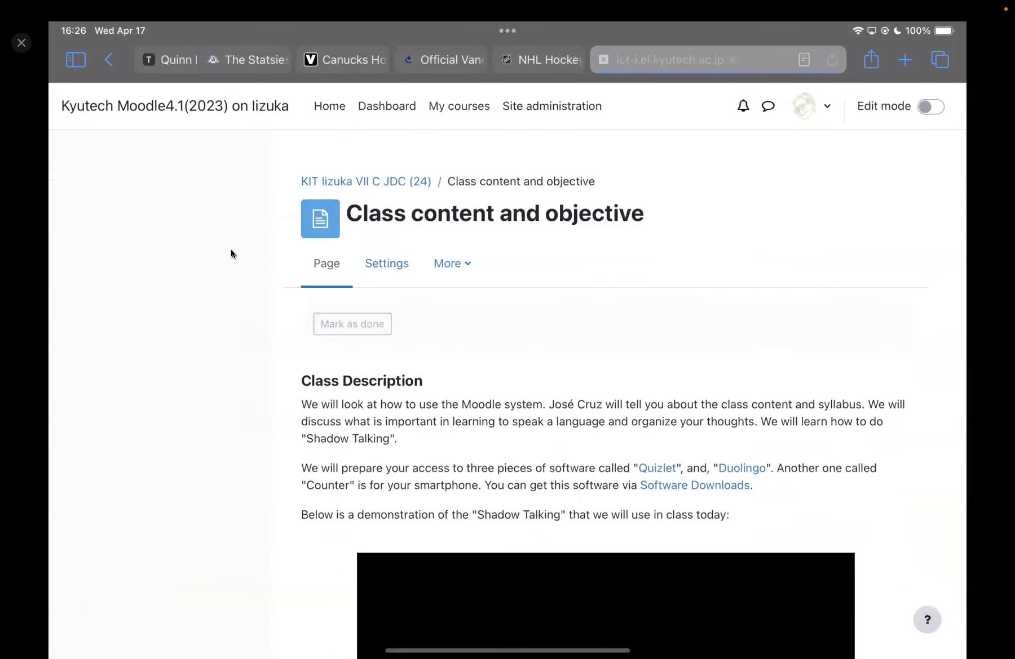
pyautogui.click(75, 59)
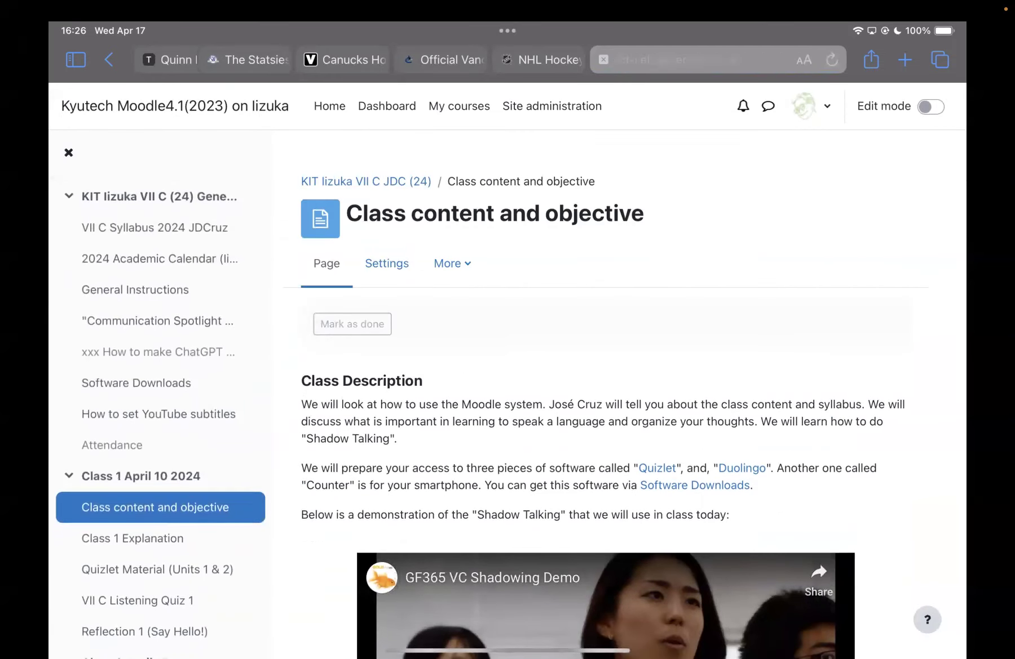